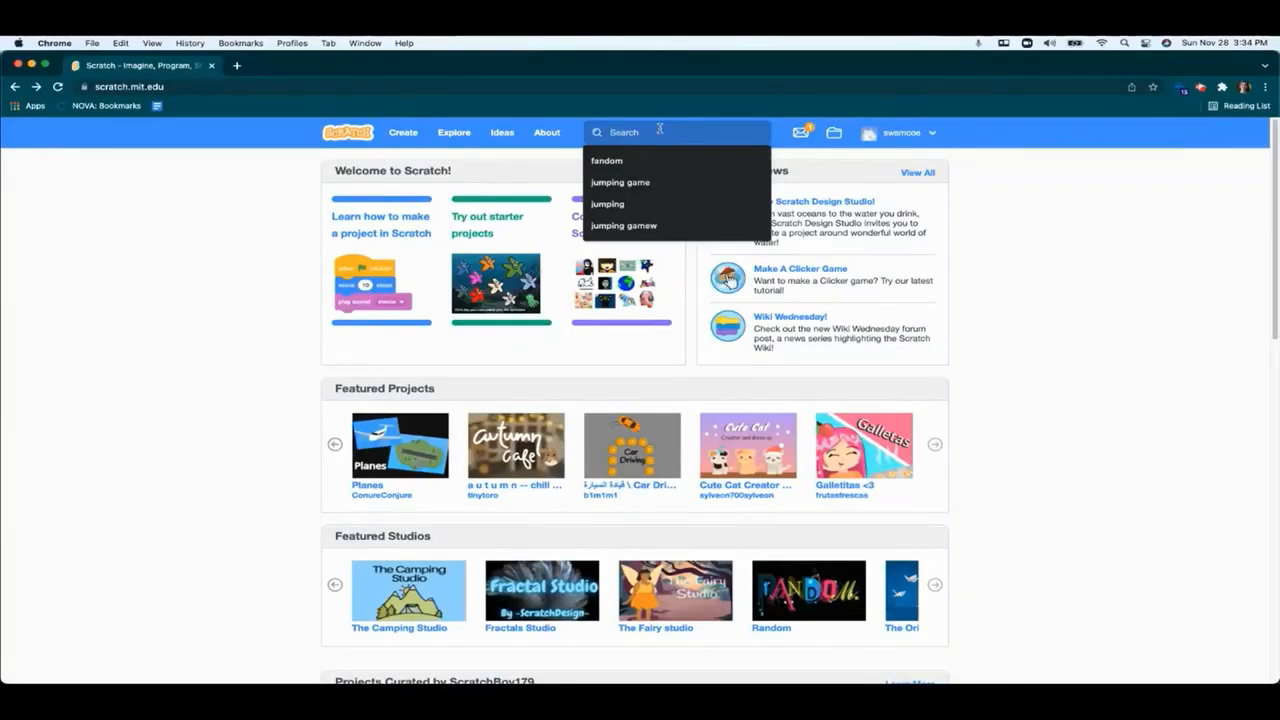
Step: Search Scratch for 'jumping game' projects
type("jumping game")
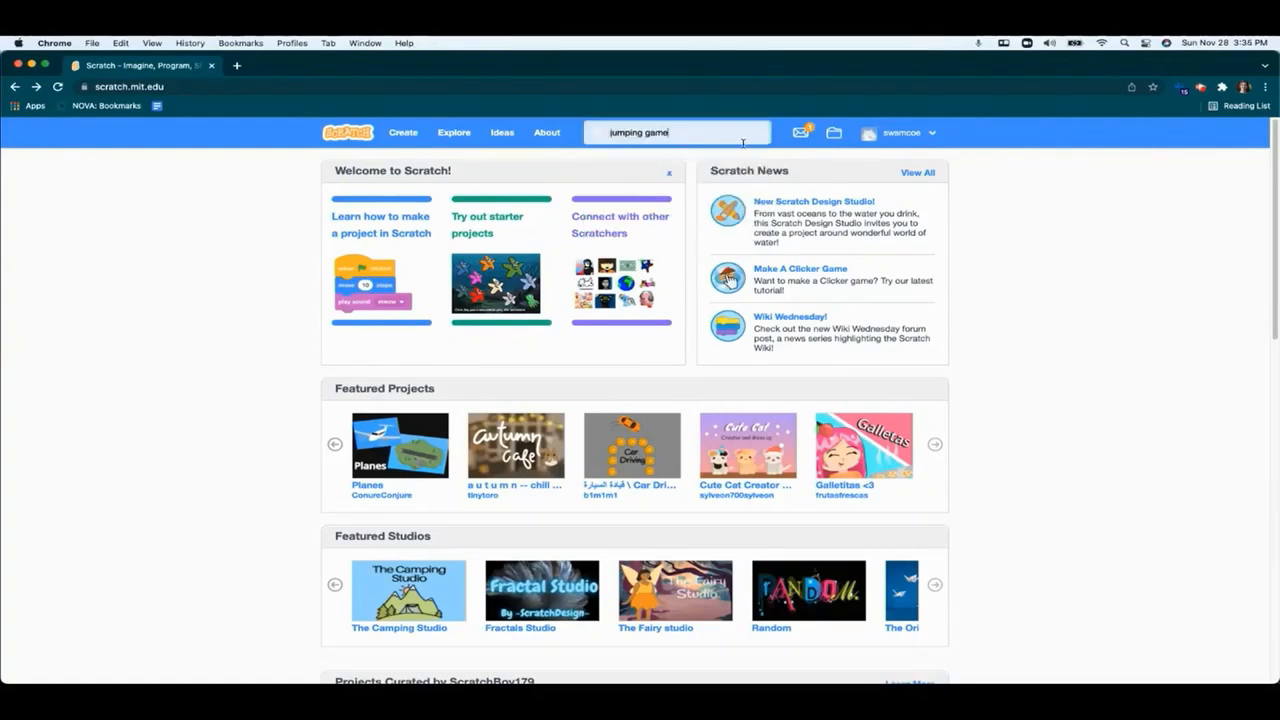
key("Enter")
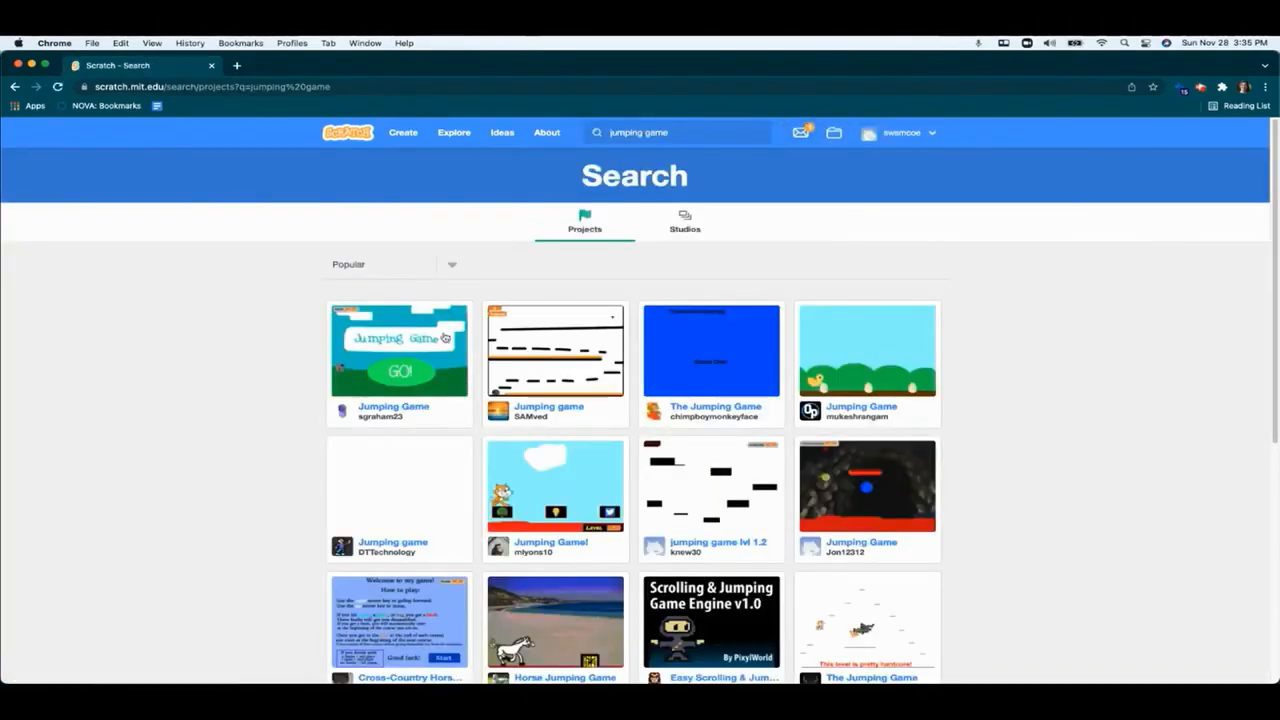
mouse_move(860, 405)
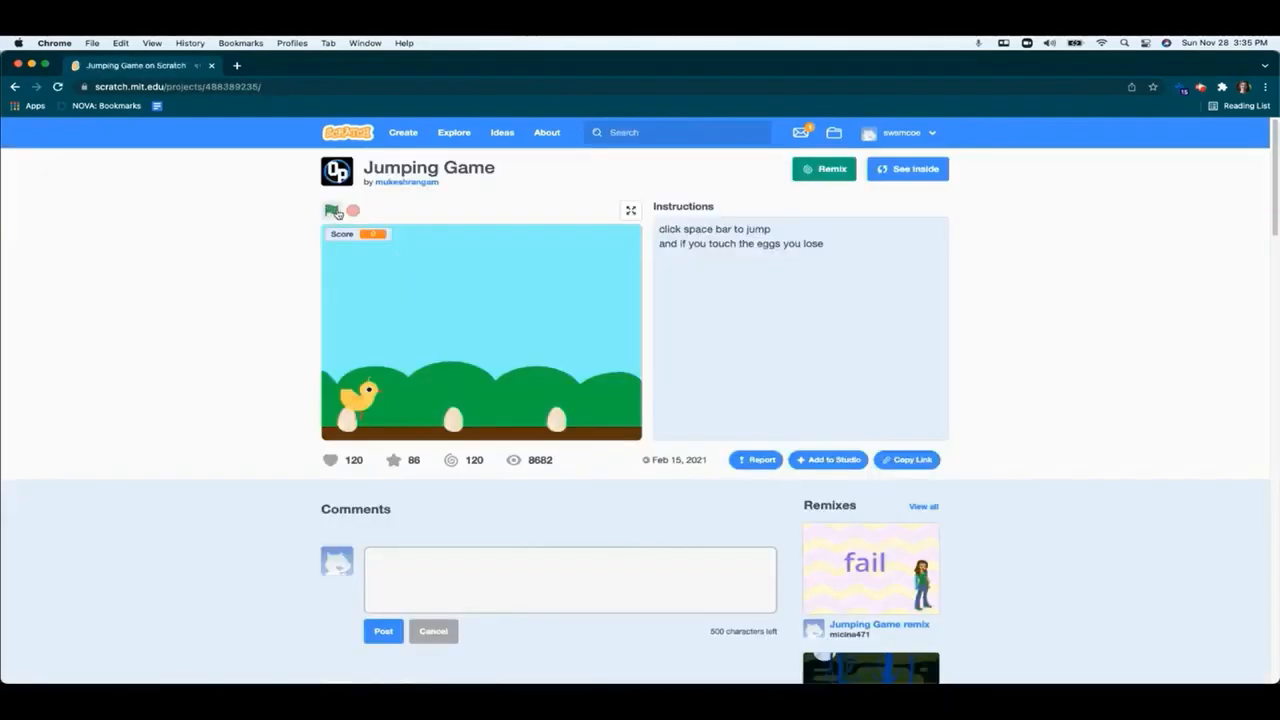
Step: Play the Jumping Game project a few times with the green flag, then view its code inside the editor
left_click(332, 210)
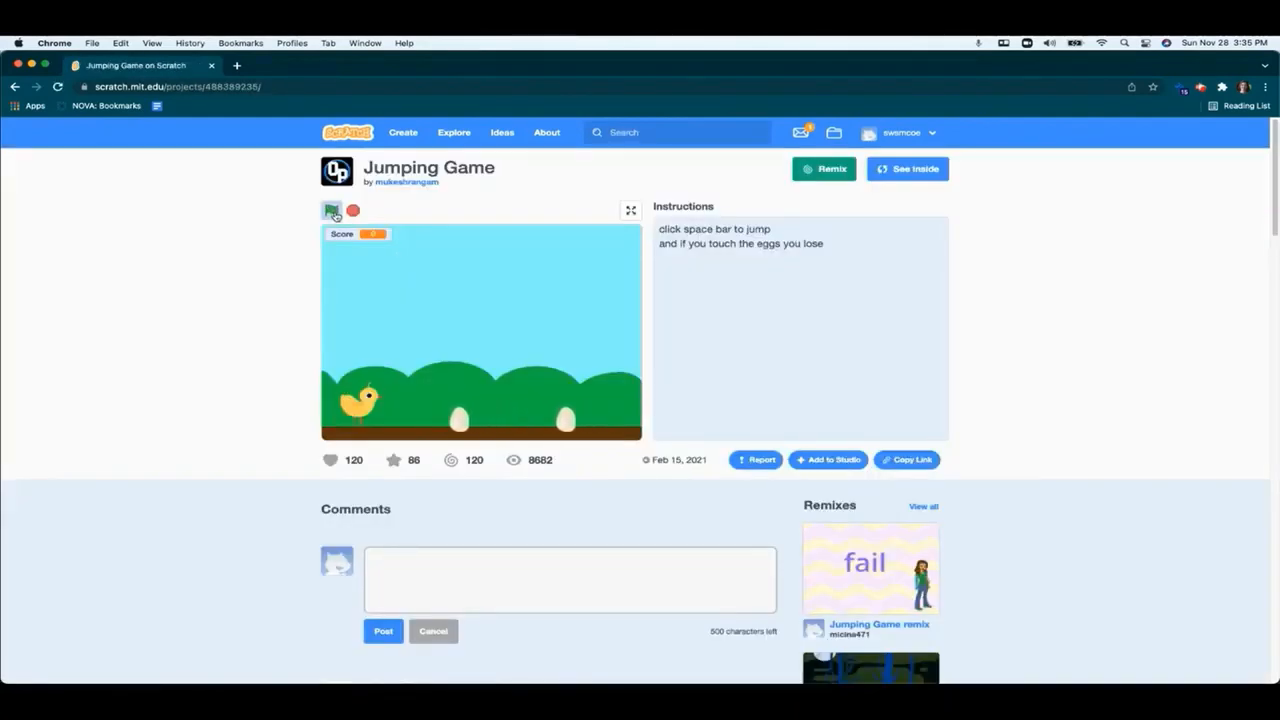
left_click(332, 210)
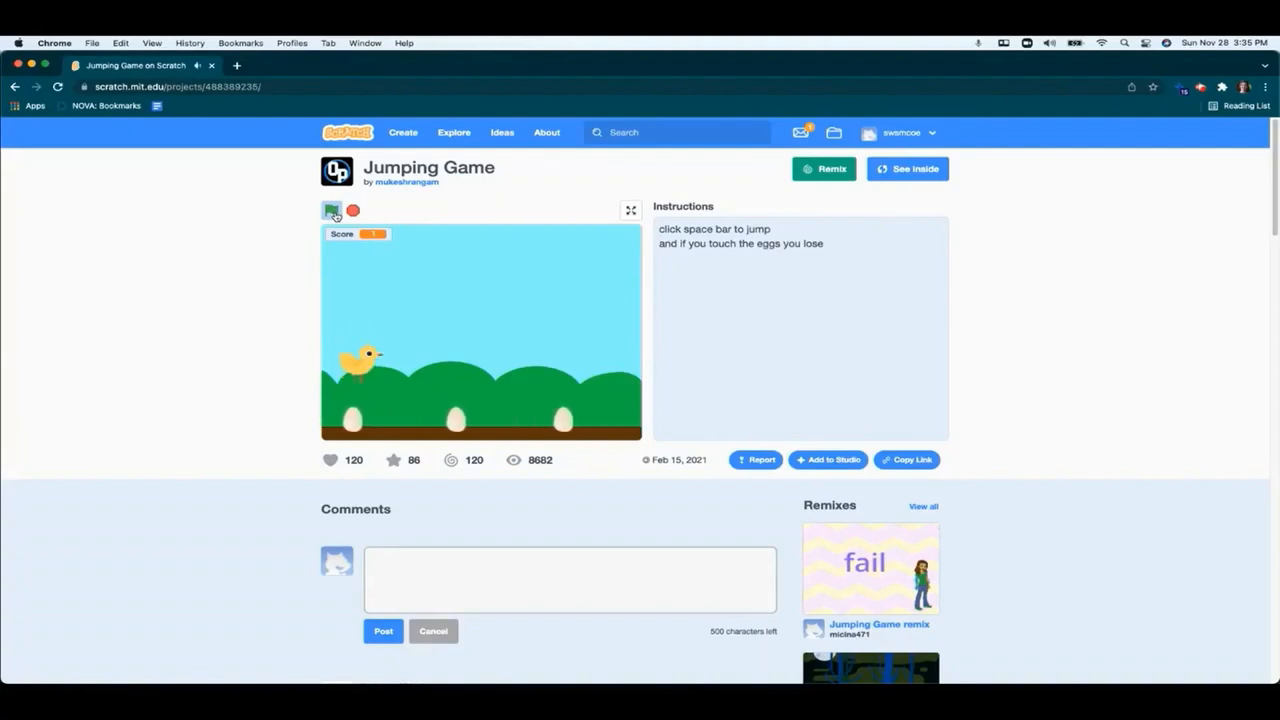
left_click(332, 210)
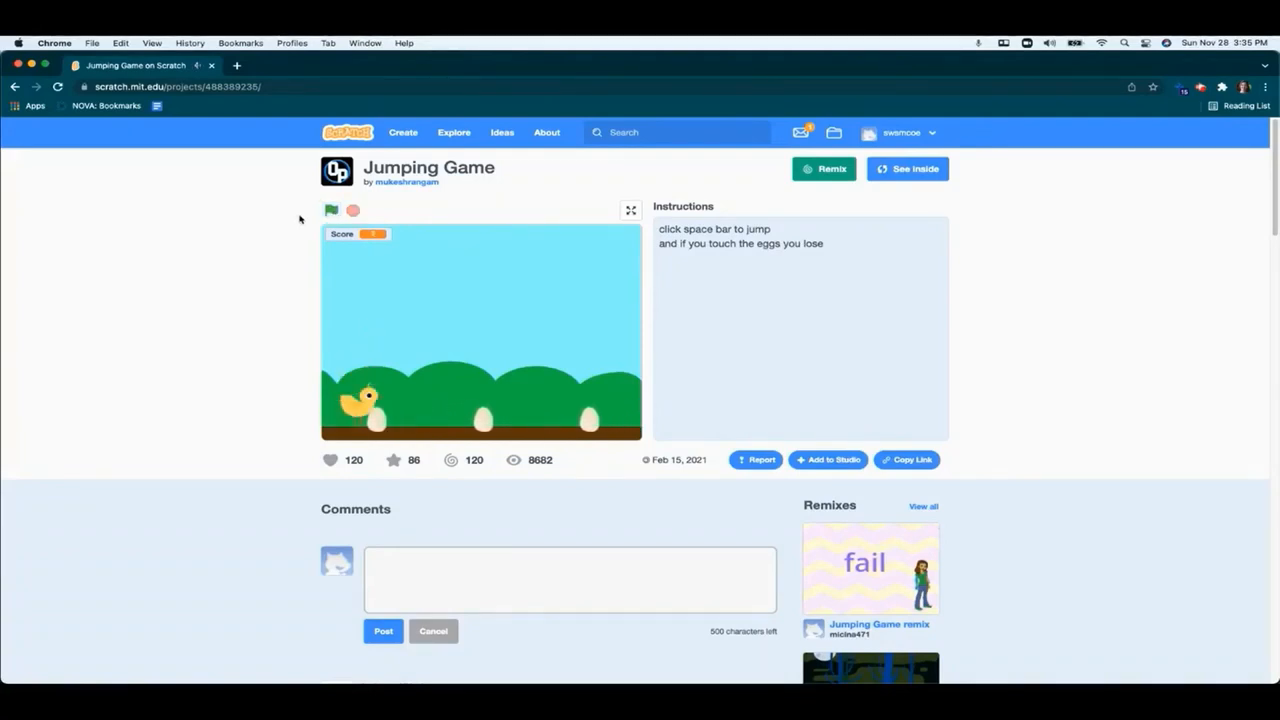
left_click(907, 168)
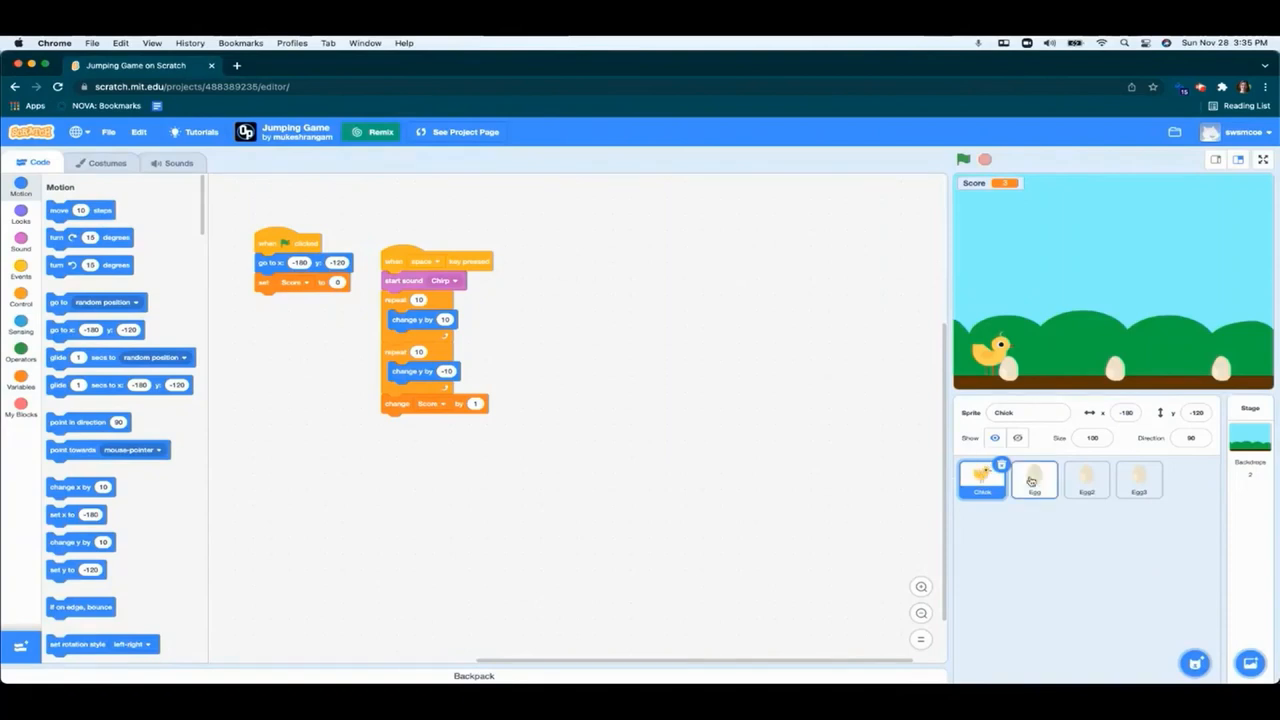
Step: Select the Egg sprite to look over its scripts
left_click(1034, 480)
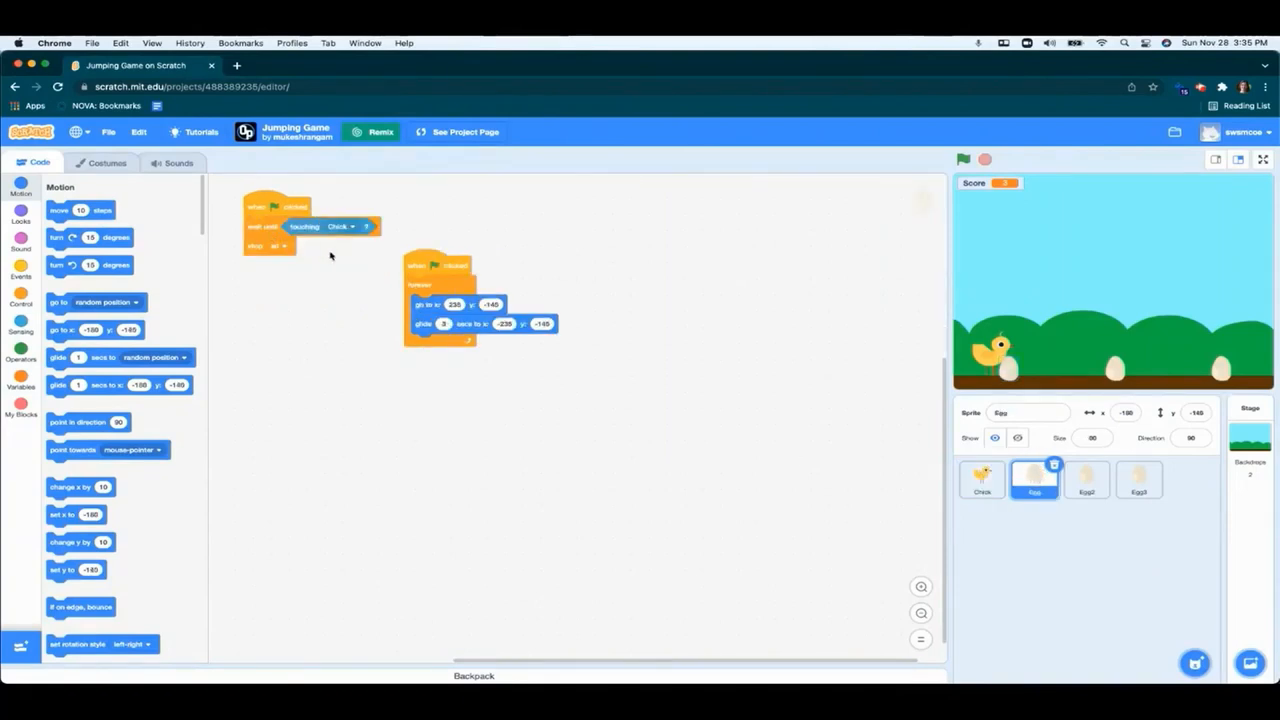
mouse_move(589, 306)
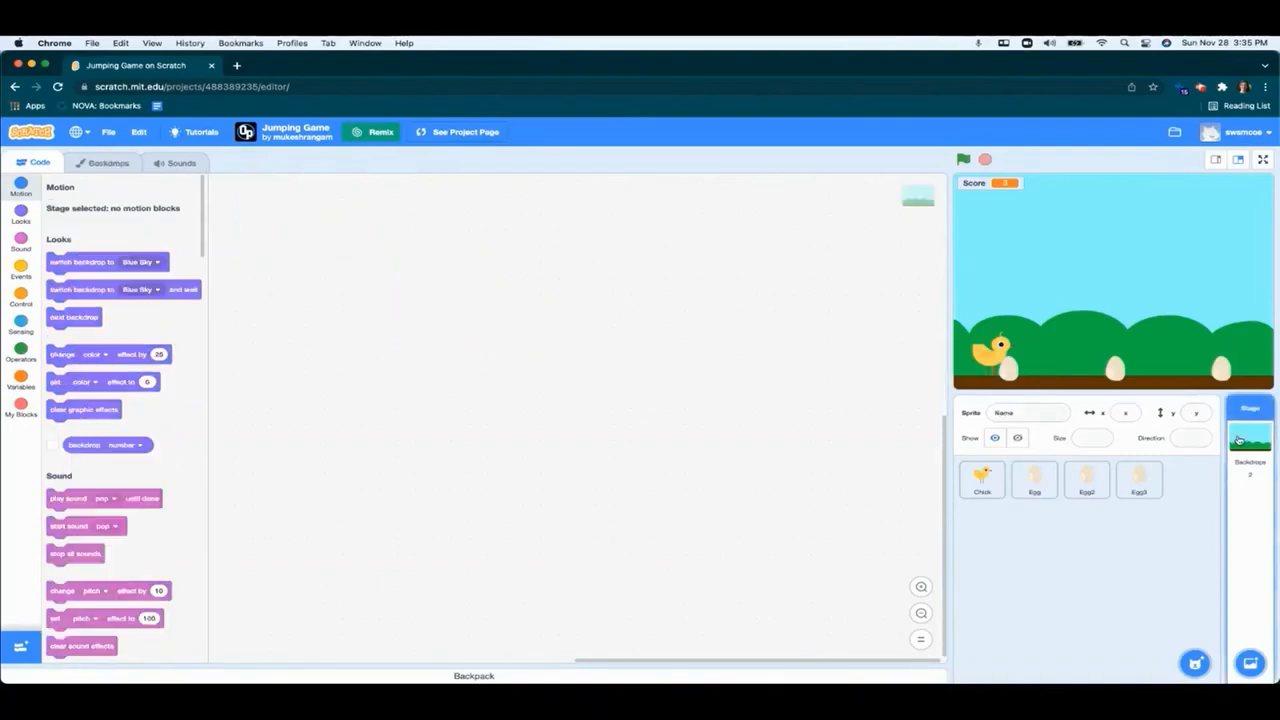
mouse_move(1100, 289)
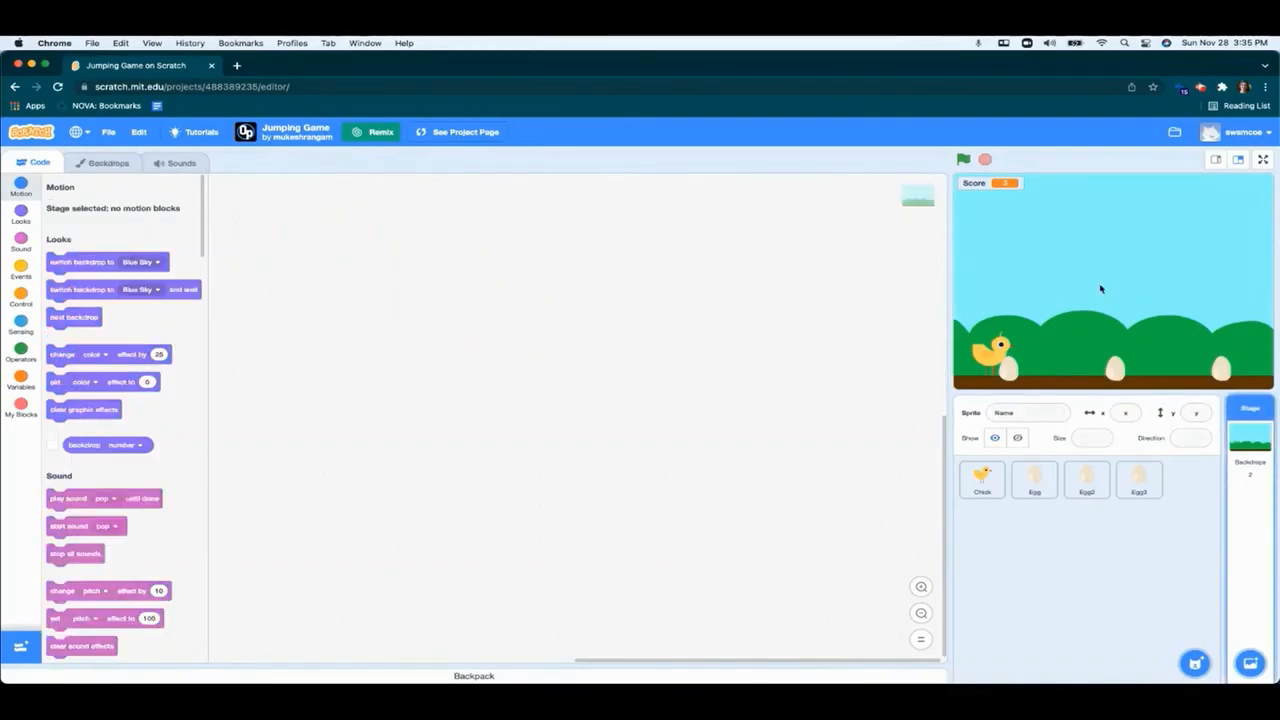
Step: Save a personal remix of the project and select the Chick sprite to show its jump scripts
left_click(371, 132)
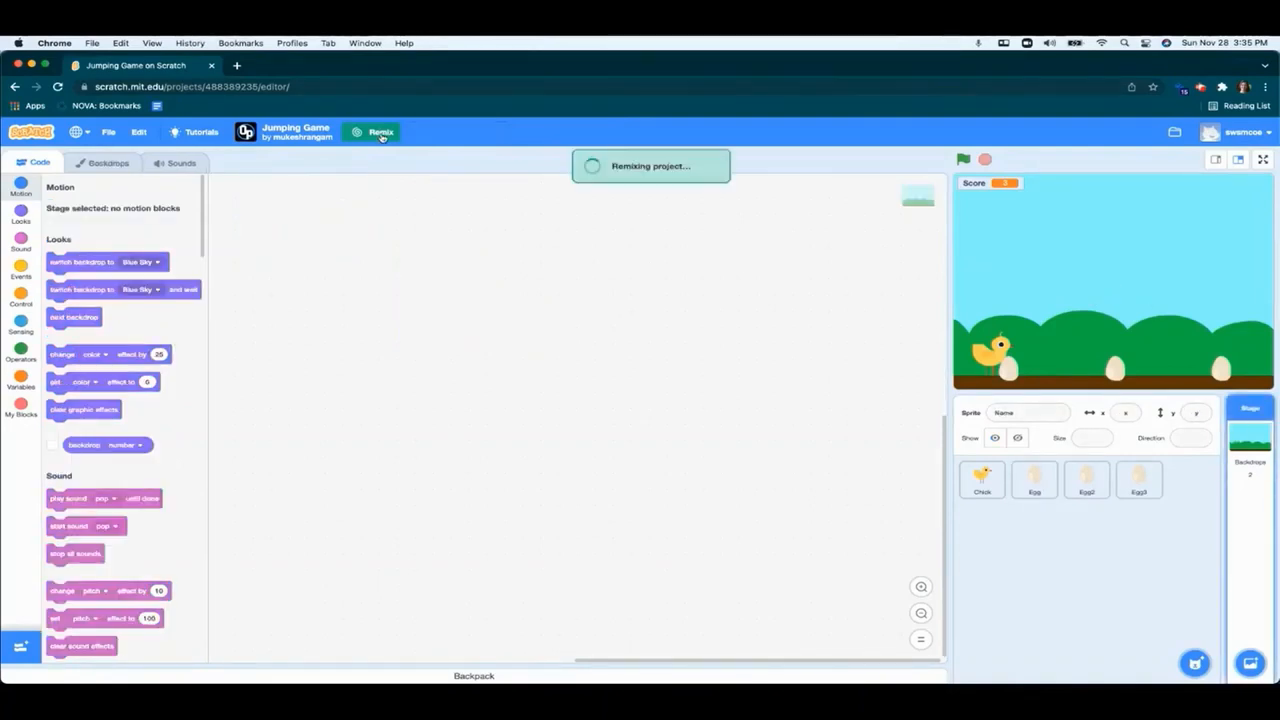
left_click(379, 132)
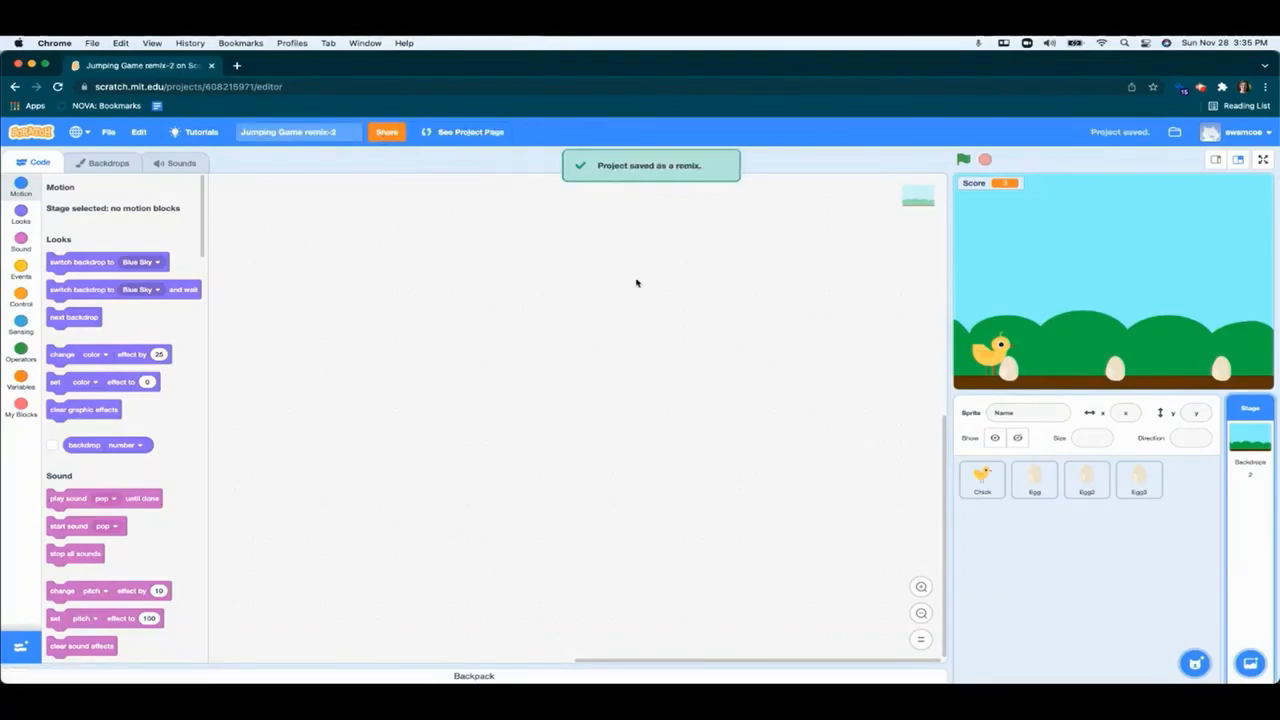
left_click(982, 480)
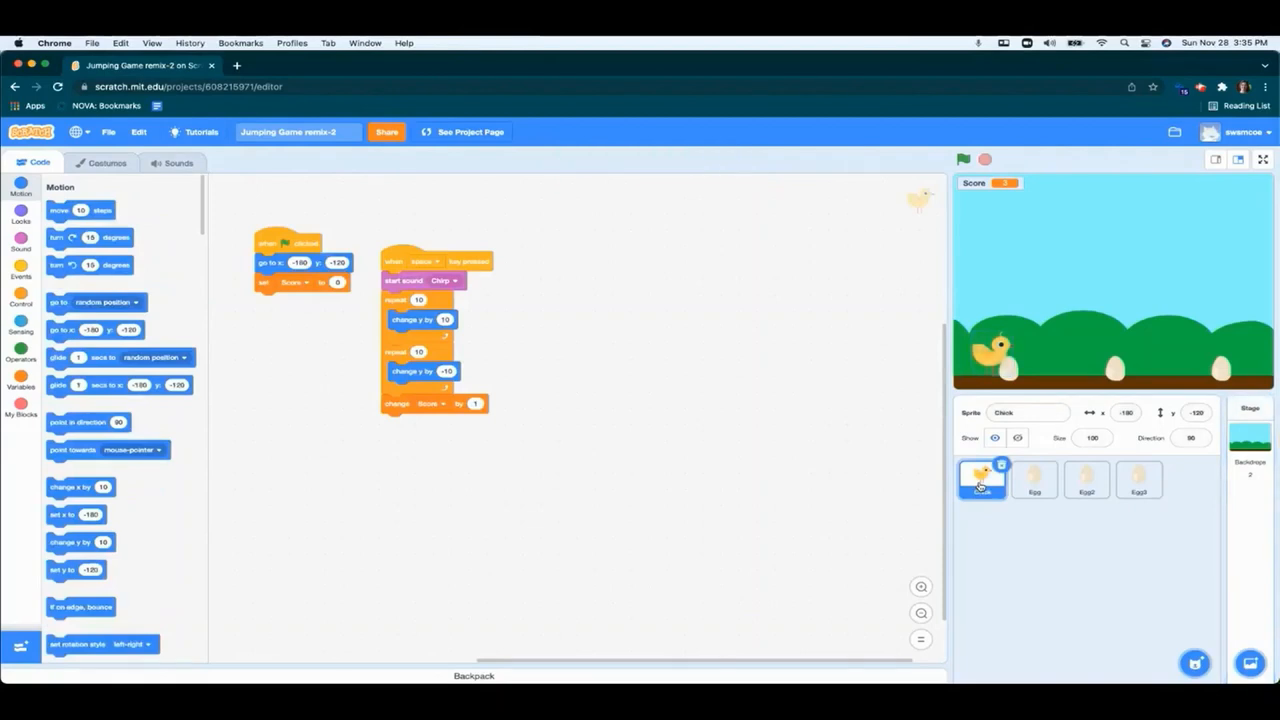
mouse_move(1205, 632)
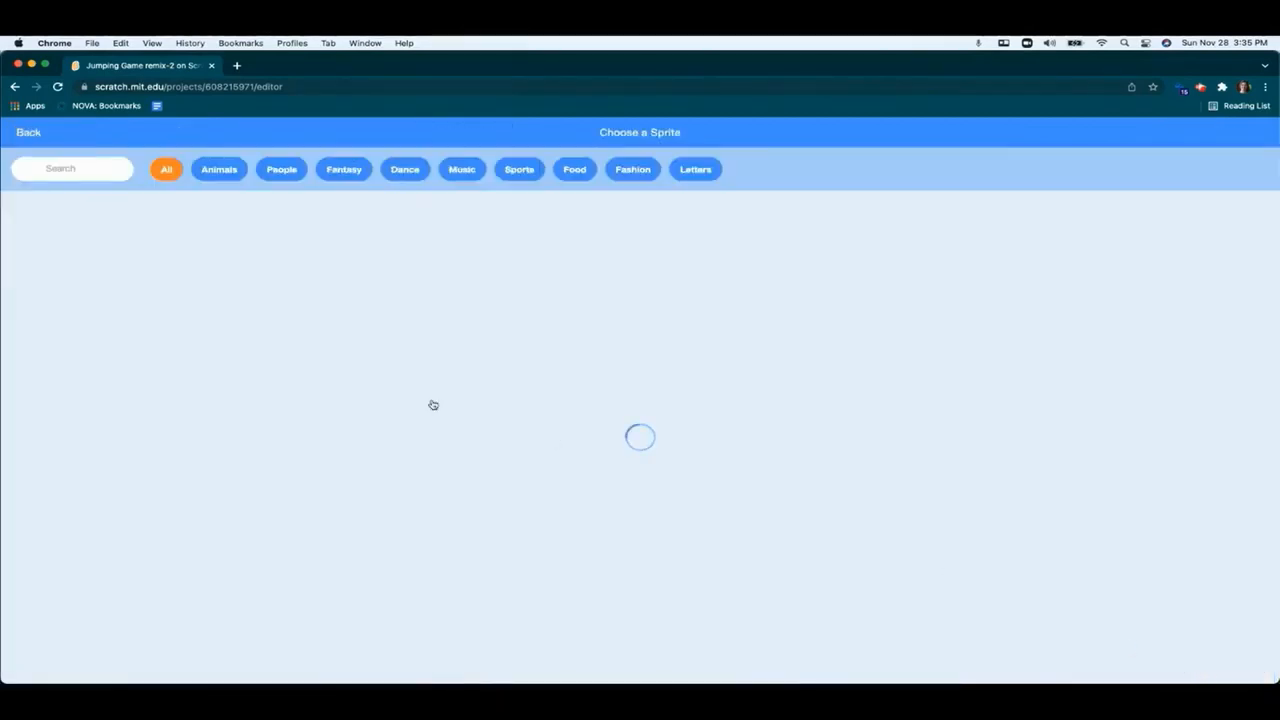
Step: Add the Penguin sprite from the library and return to the Chick's scripts
left_click(218, 169)
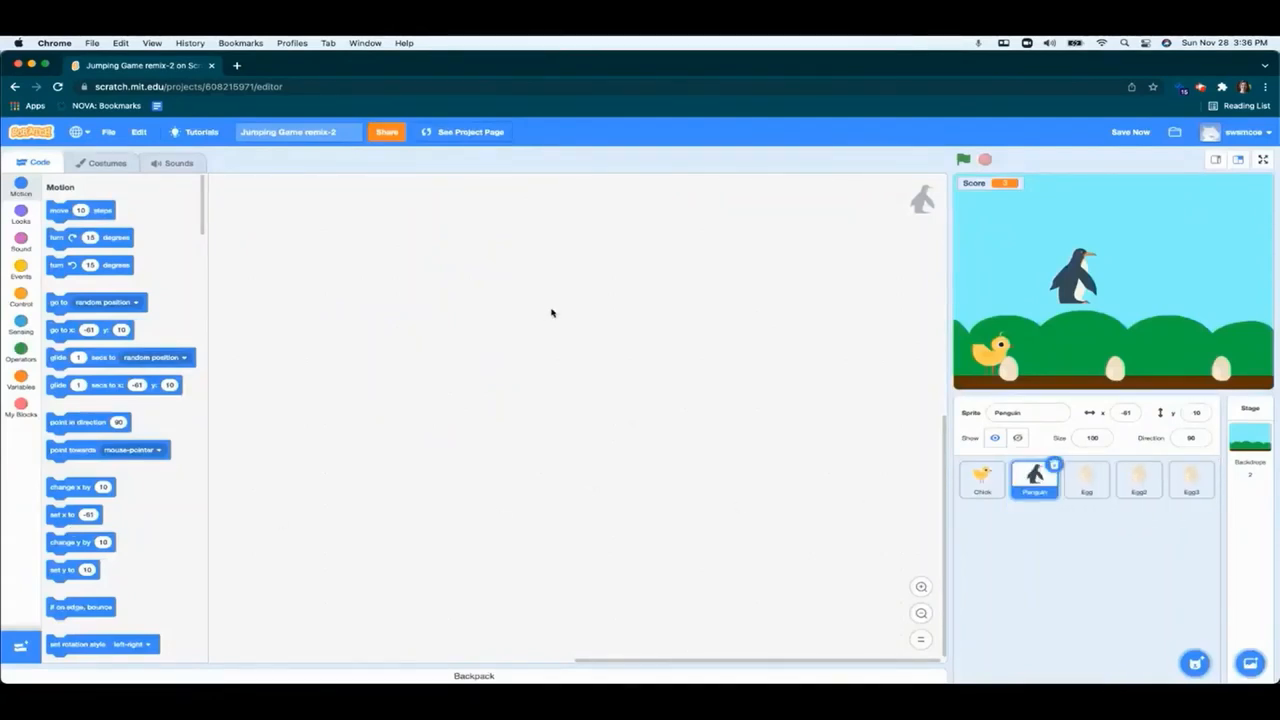
left_click(981, 478)
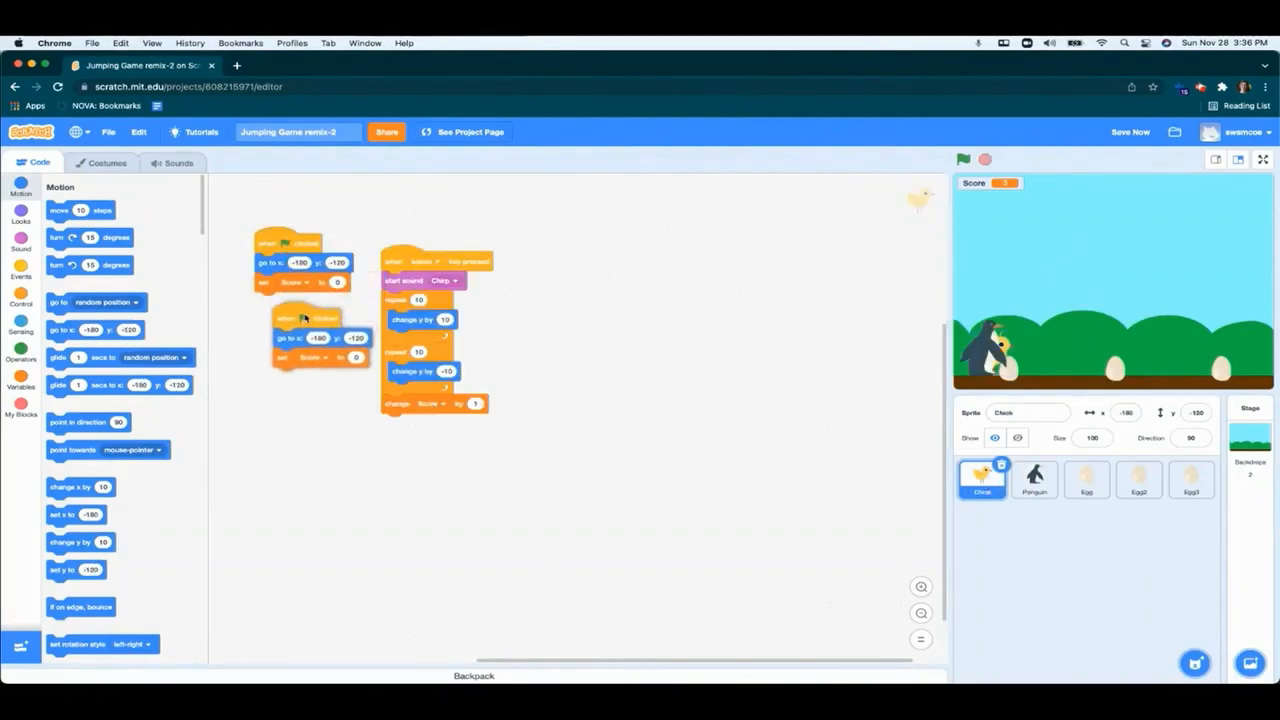
Step: Copy the Chick's green-flag start script and space-key jump script onto the Penguin, verifying each arrived
left_click_drag(307, 318, 557, 410)
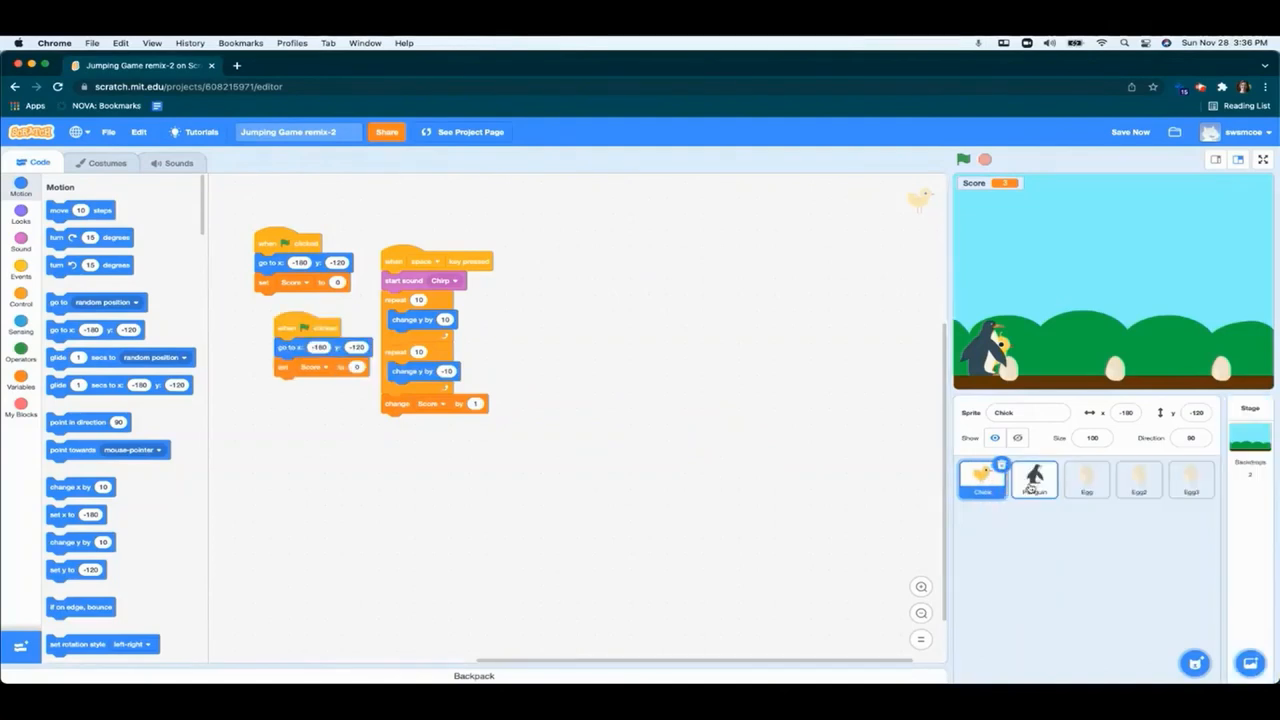
left_click(1034, 479)
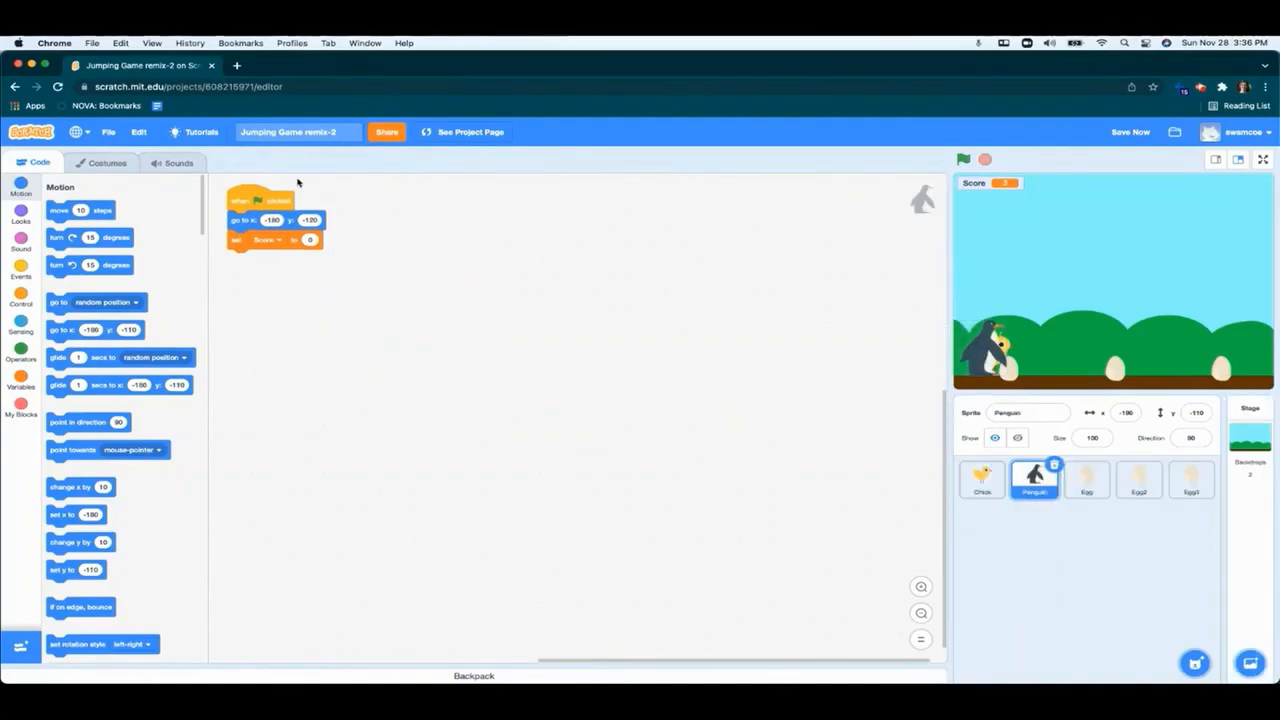
left_click(982, 478)
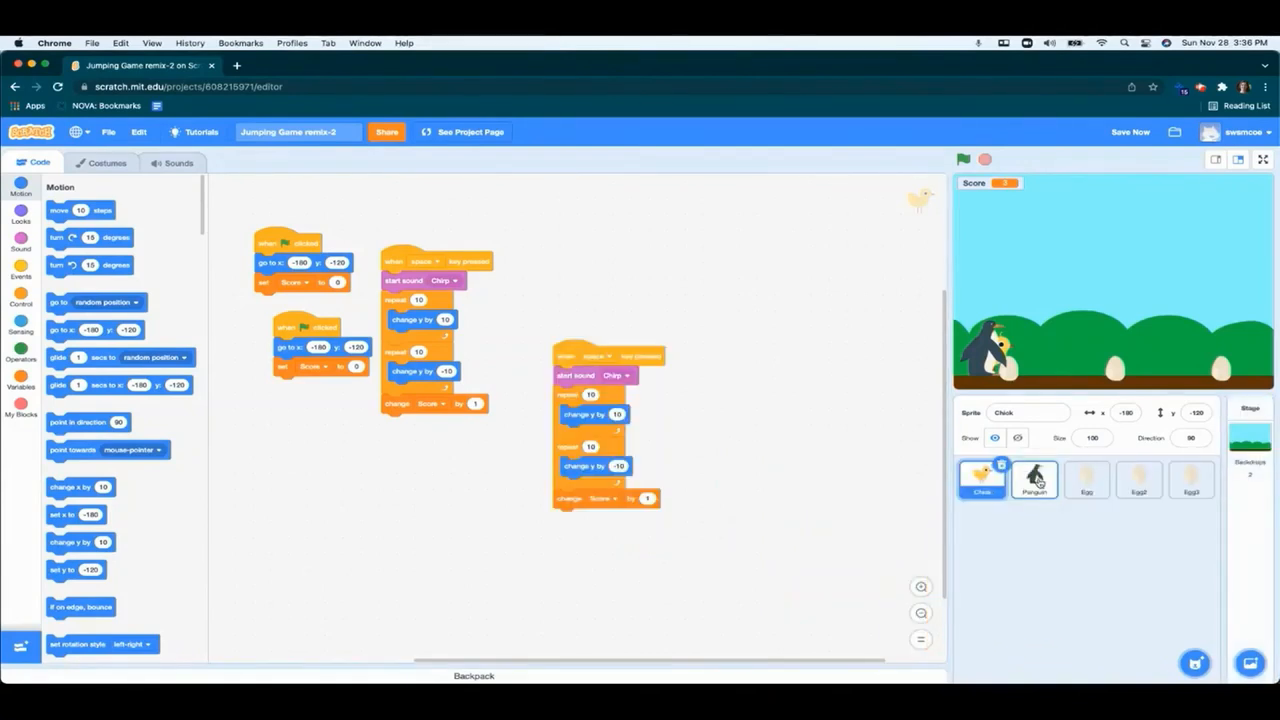
left_click(1034, 480)
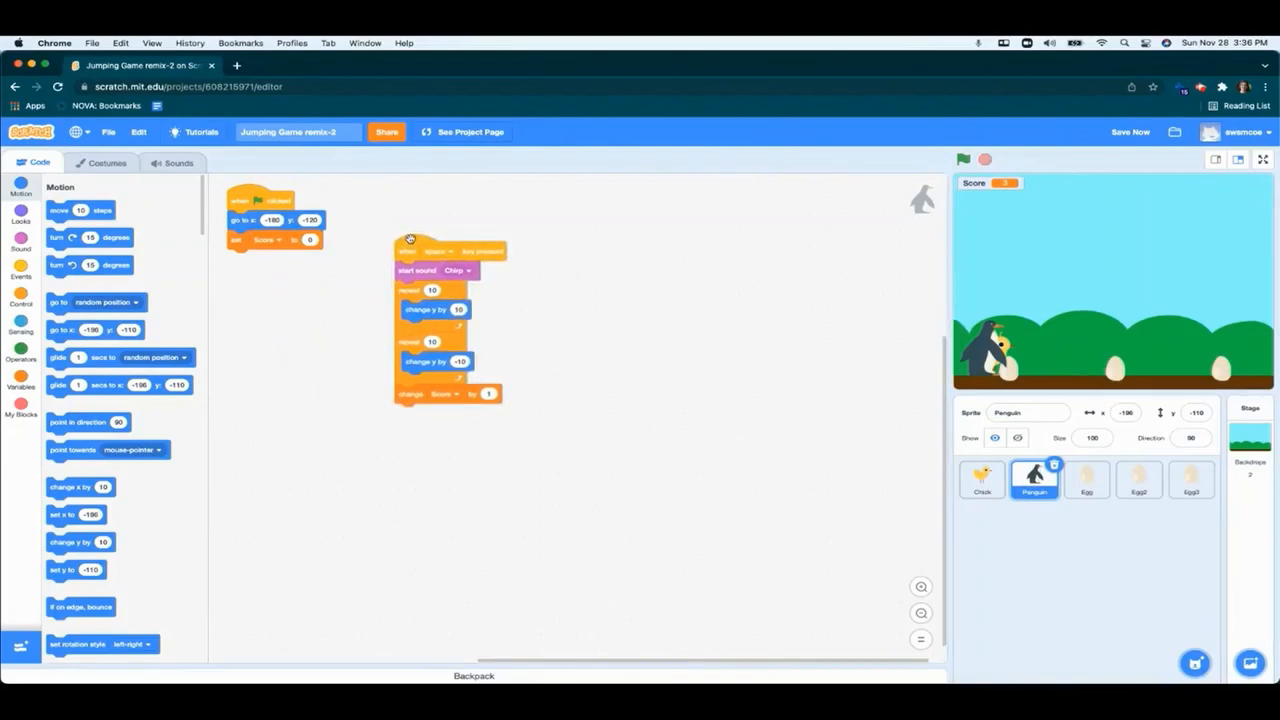
Step: Run the game to confirm the Penguin jumps, then delete the Chick sprite
left_click(963, 159)
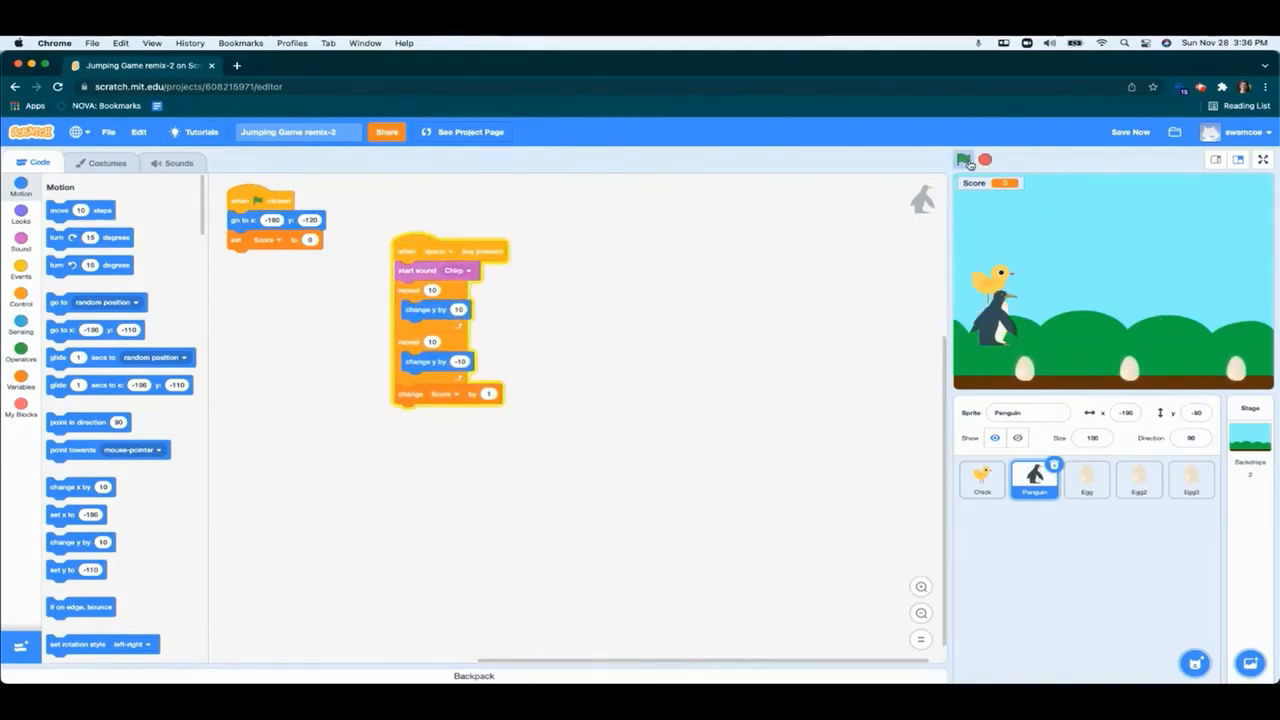
left_click(963, 159)
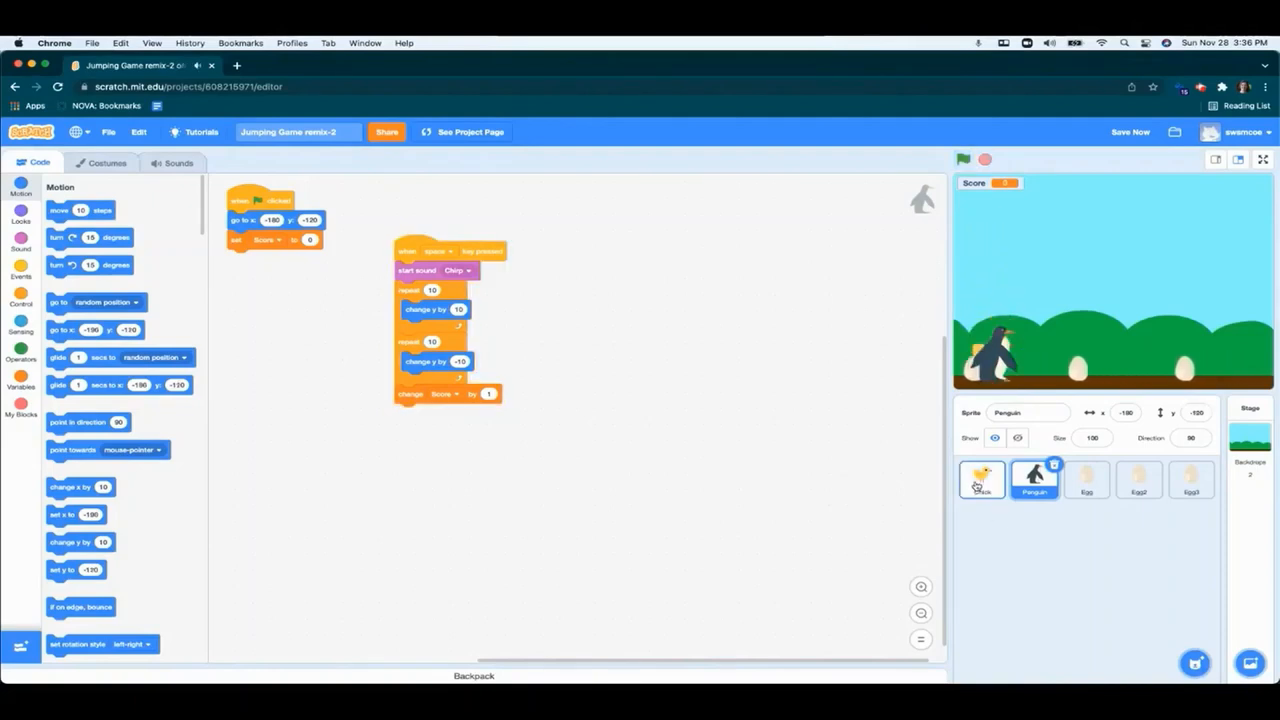
left_click(982, 478)
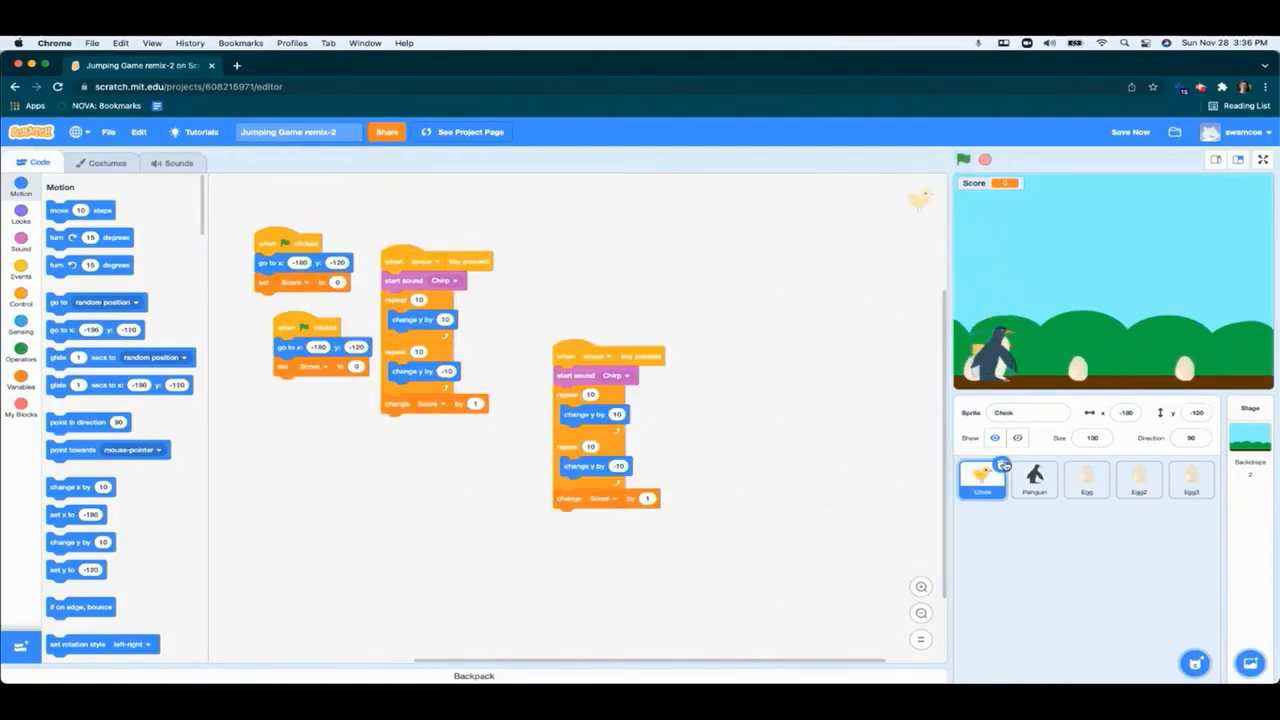
left_click(1035, 480)
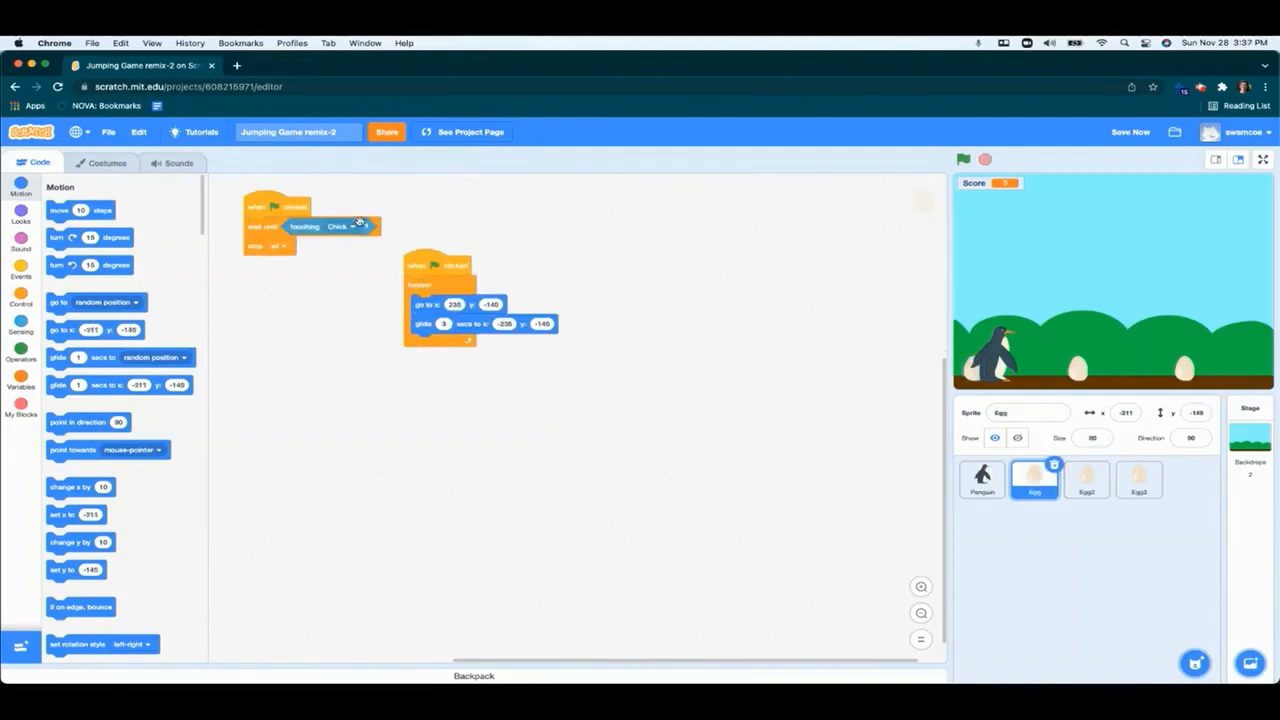
Step: Make the Egg's wait-until block check for touching Penguin instead of Chick
left_click(352, 226)
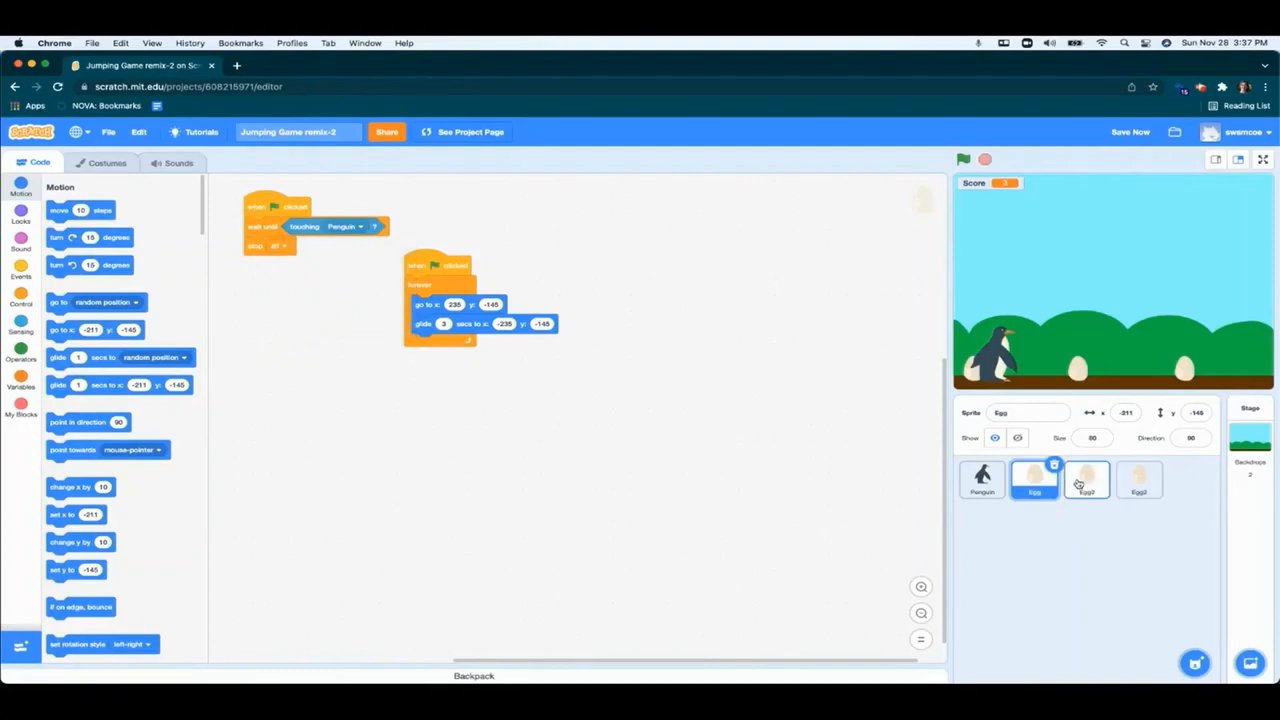
left_click(1250, 435)
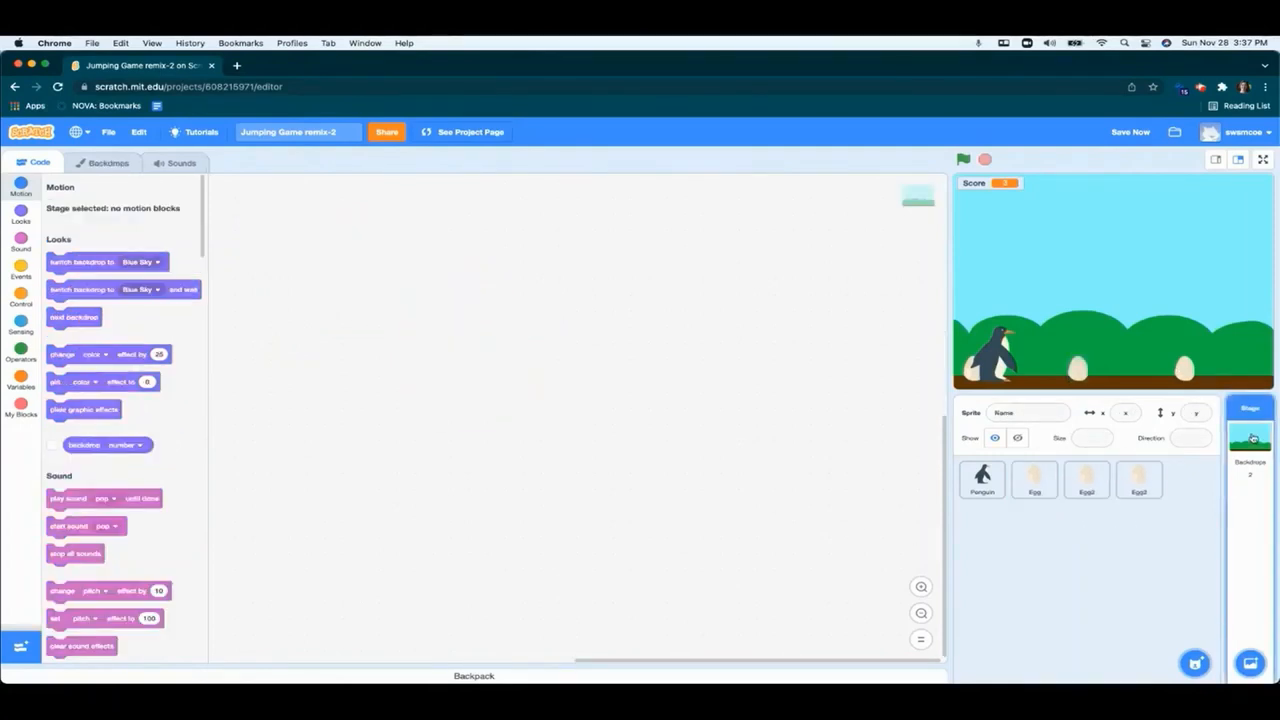